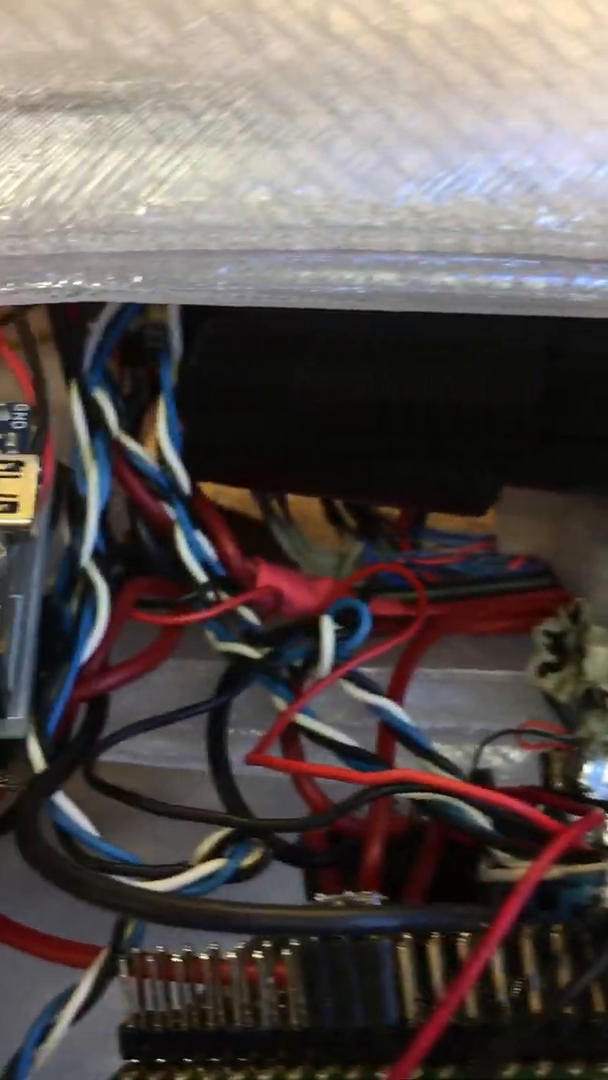
mouse_move(304, 540)
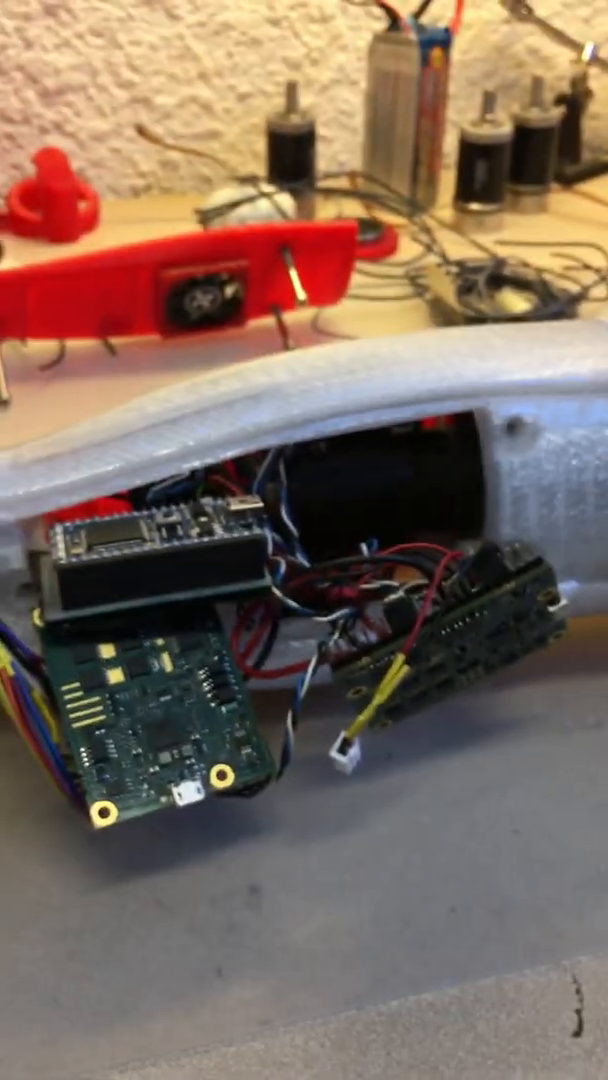